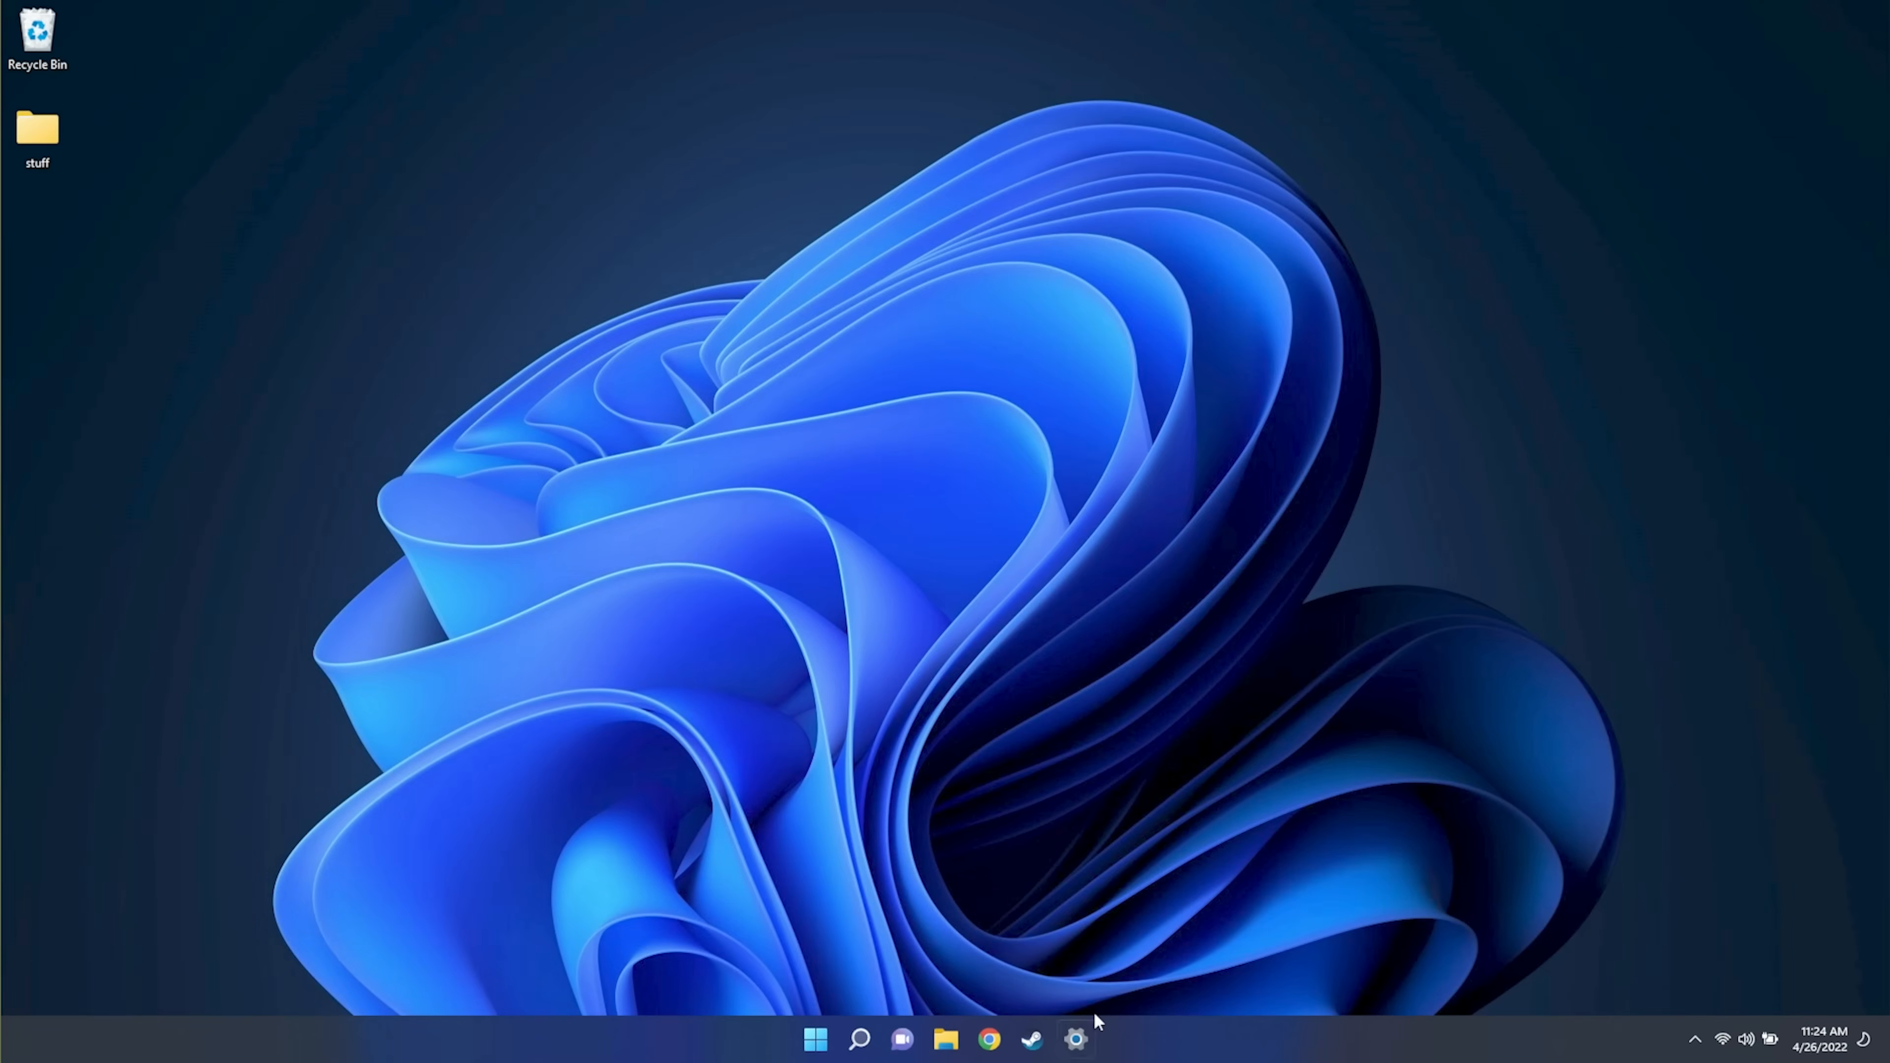
pyautogui.moveTo(1077, 1050)
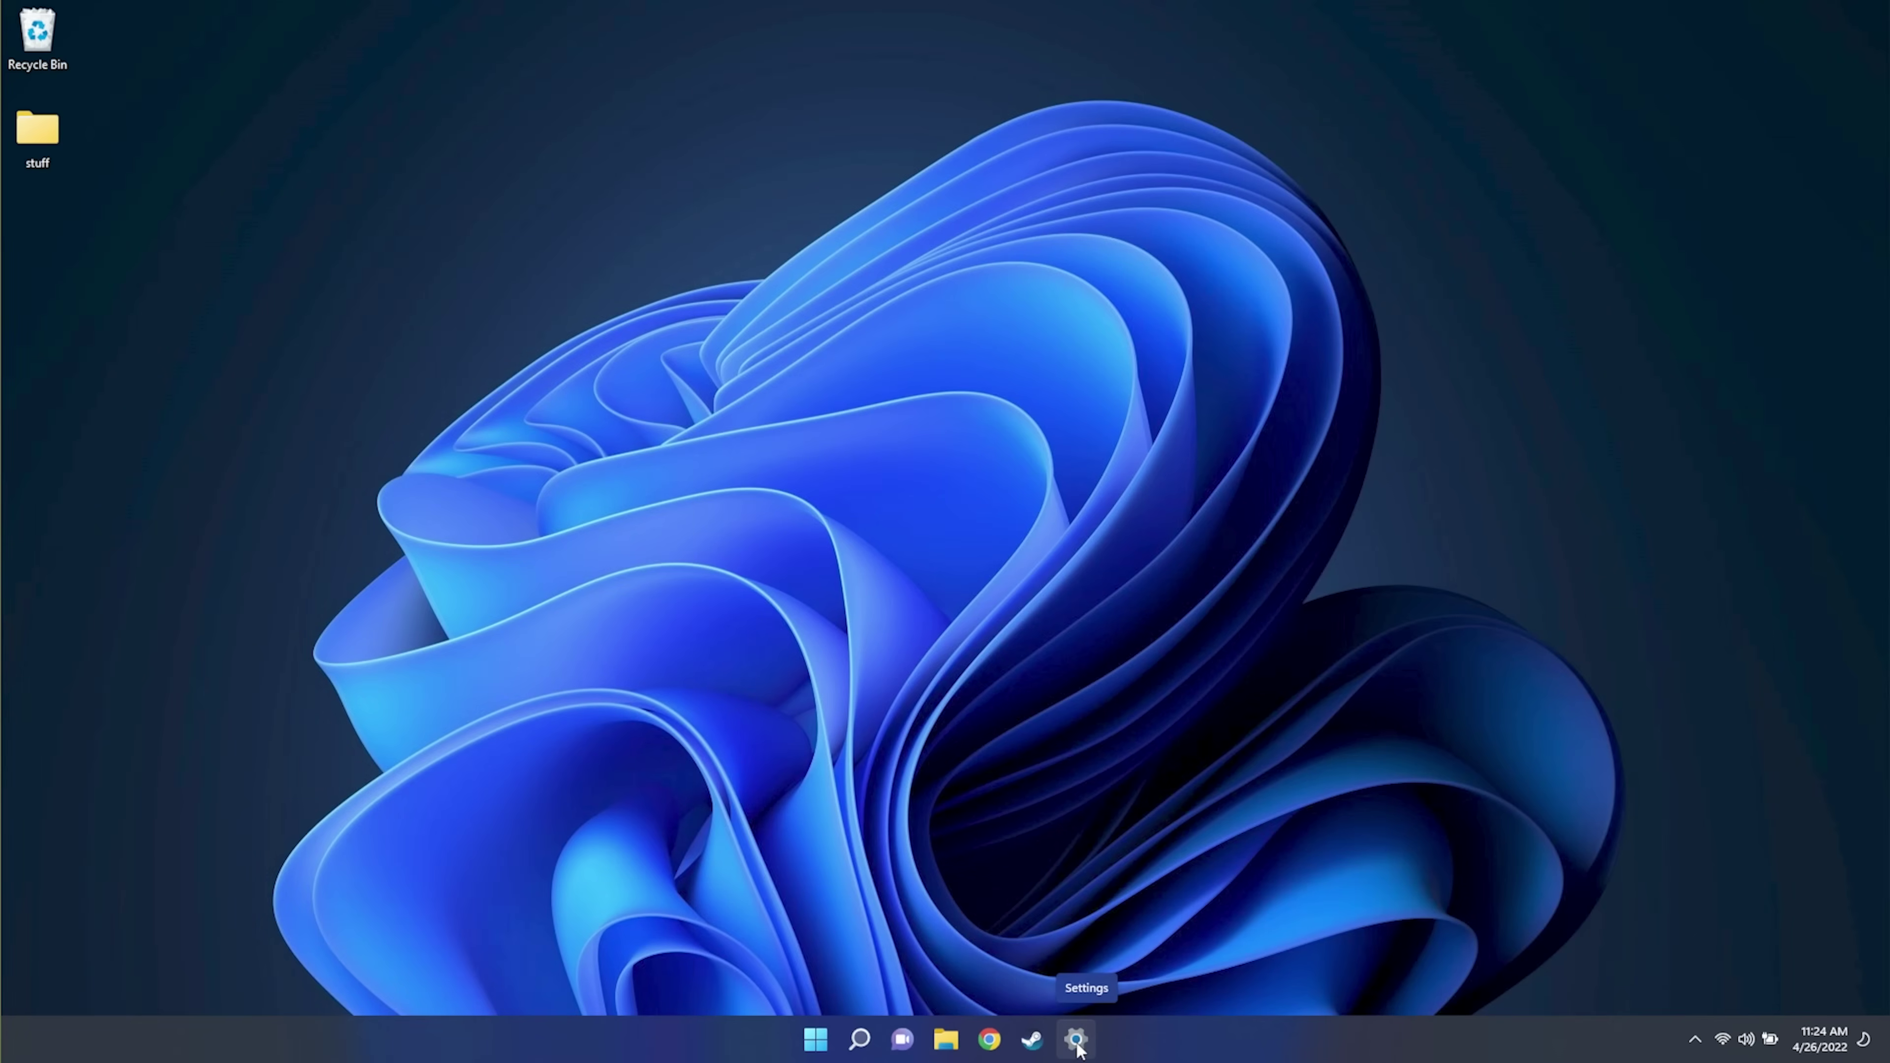
# Reach the Notifications page and uncheck device setup suggestions and Windows tips
pyautogui.click(1075, 1052)
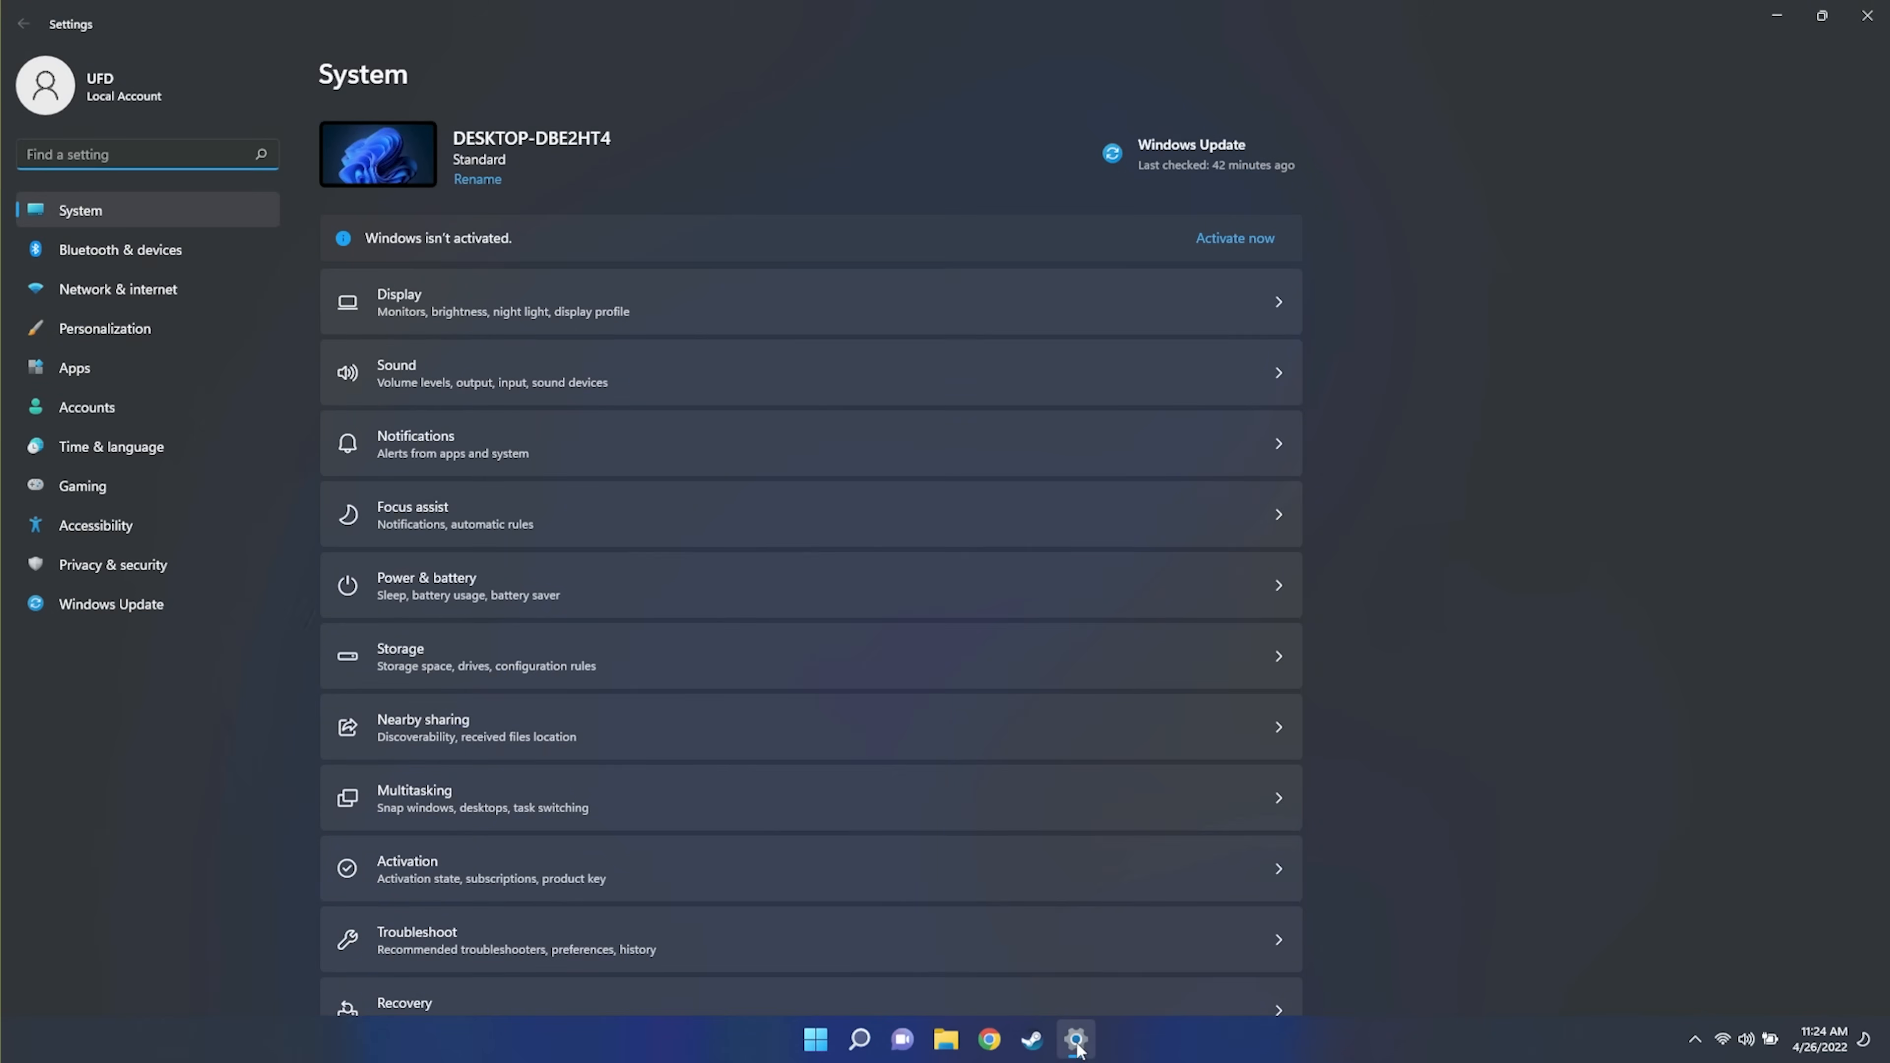
pyautogui.moveTo(175, 216)
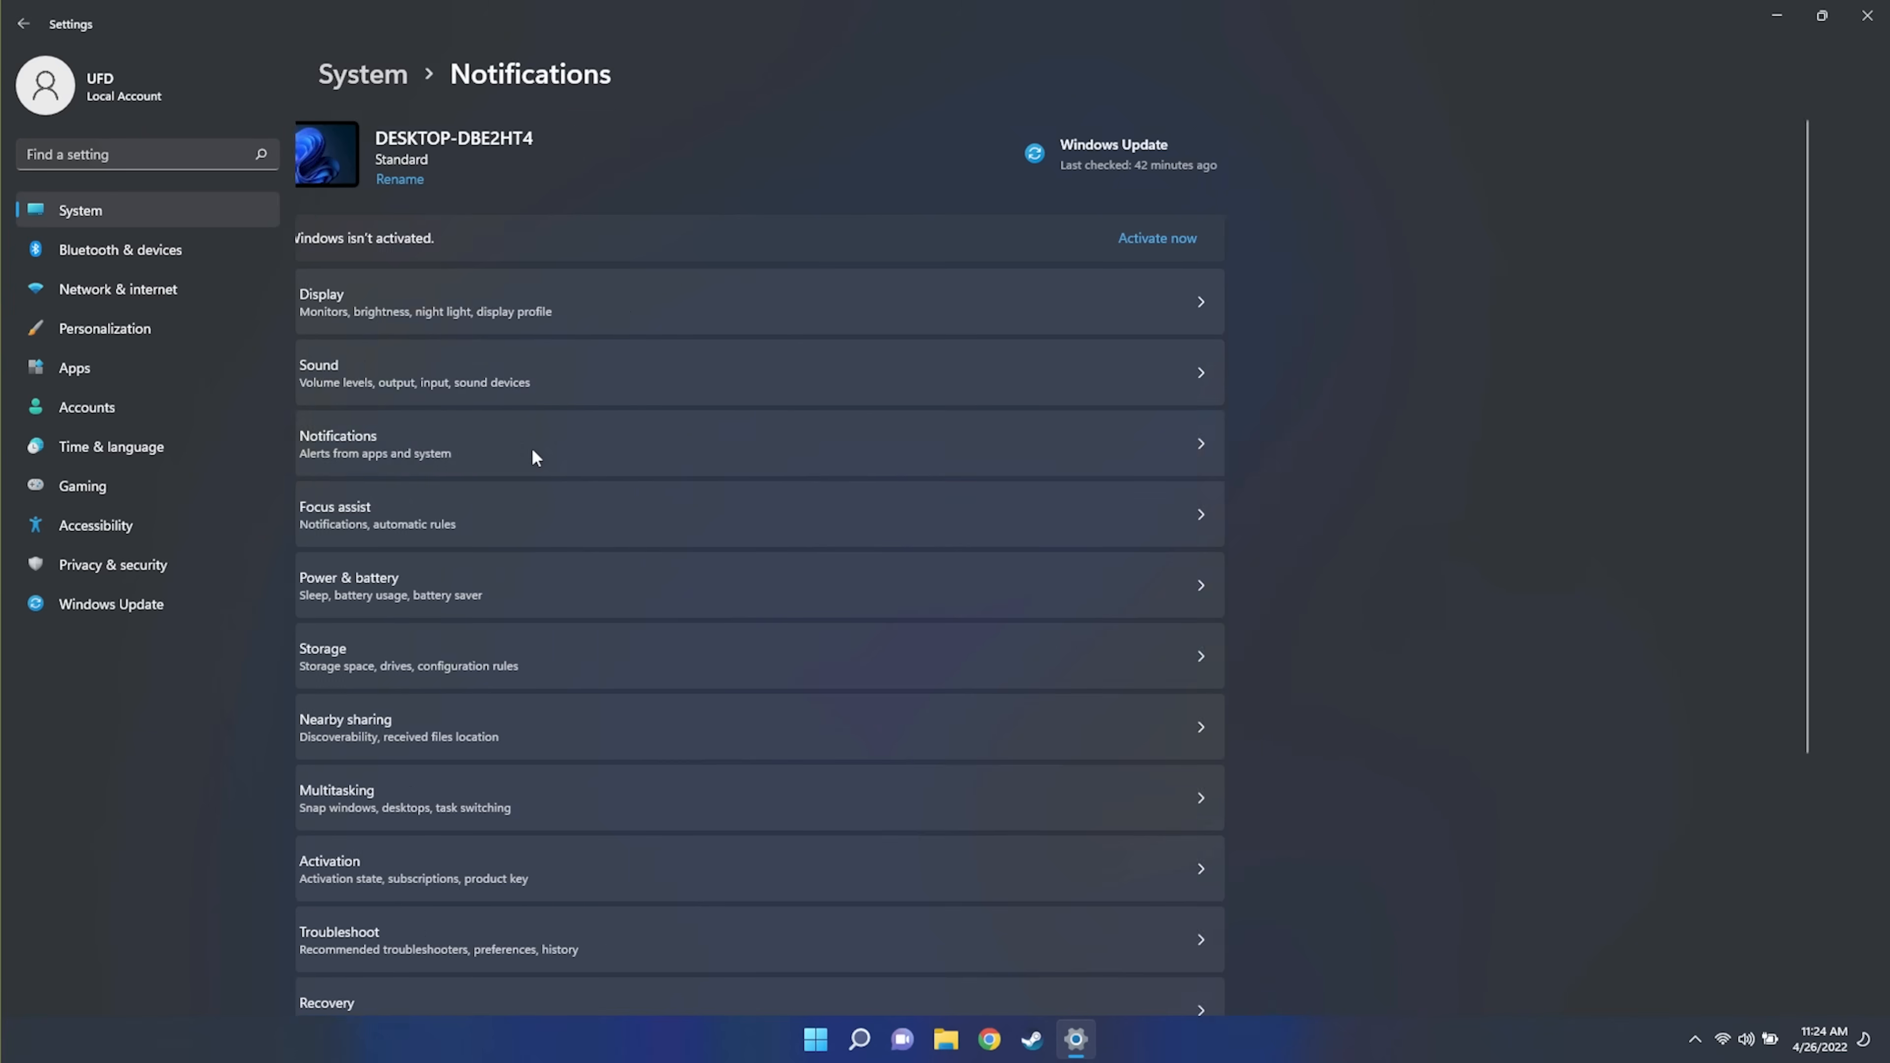
pyautogui.click(758, 443)
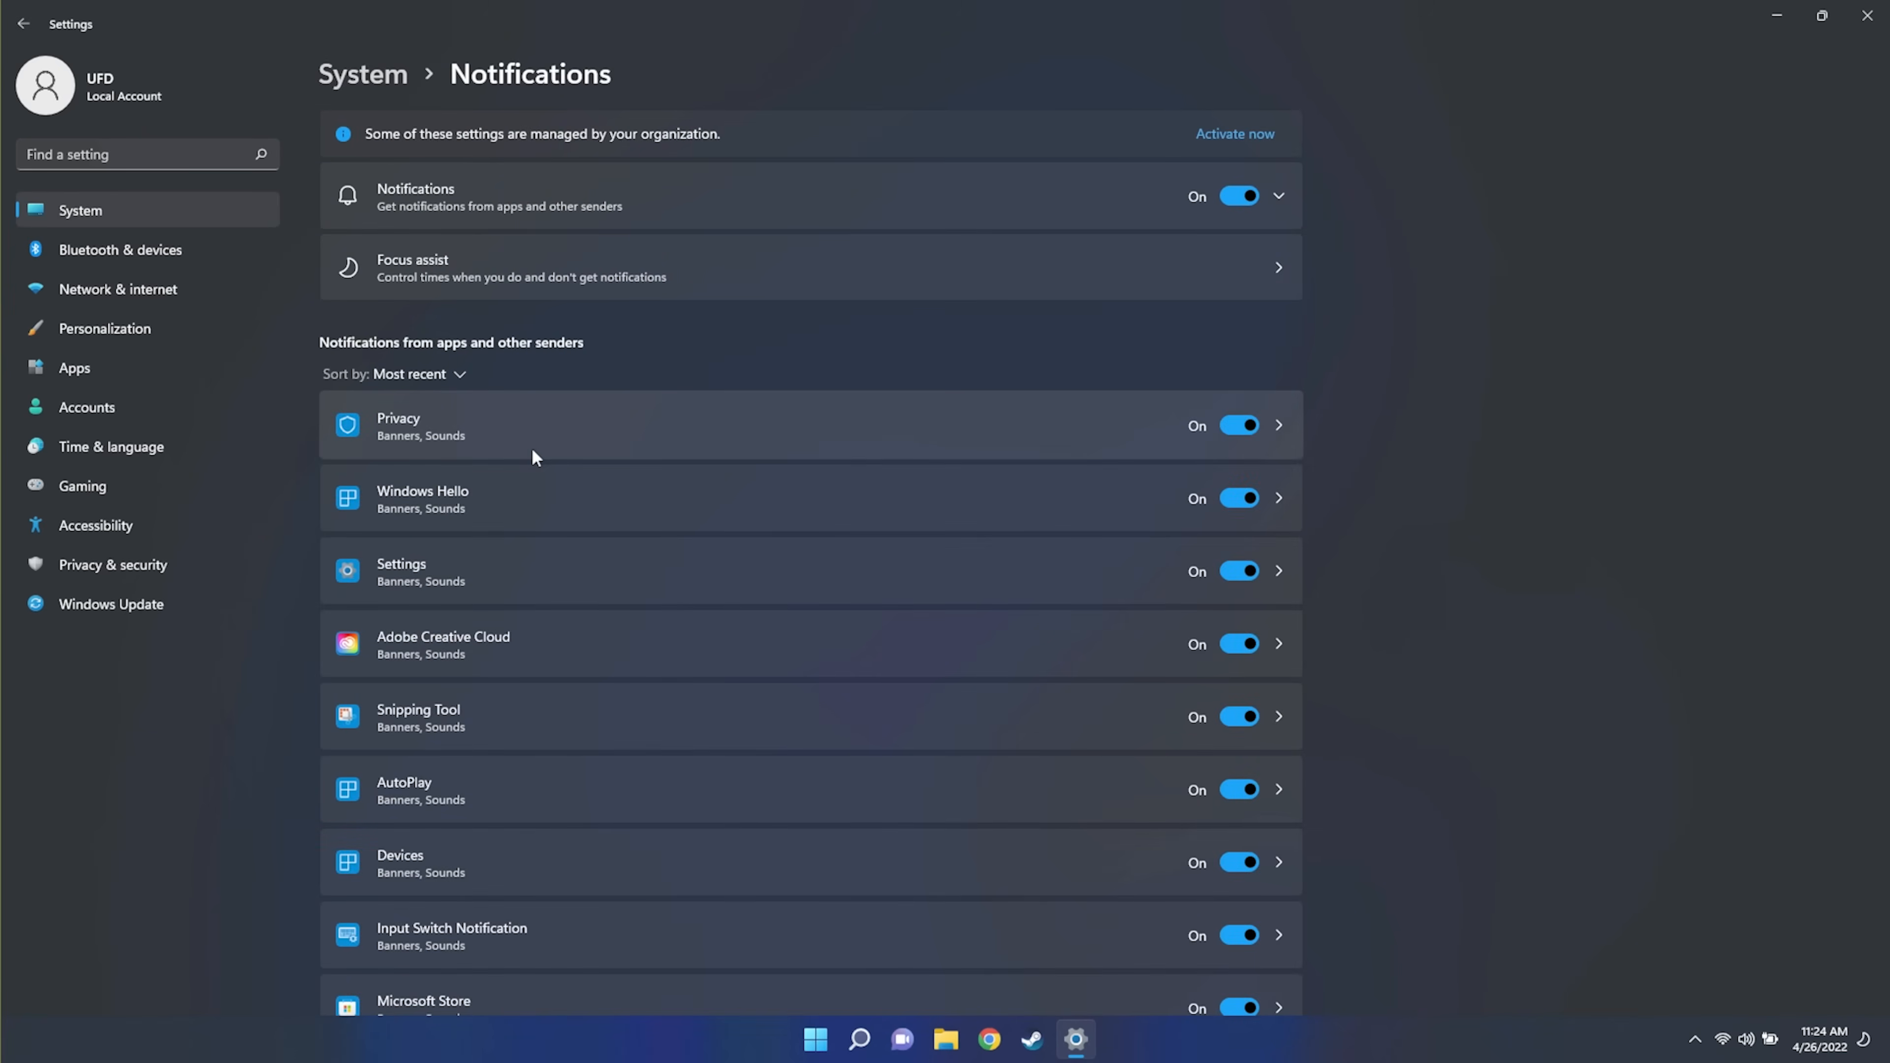
pyautogui.scroll(-3)
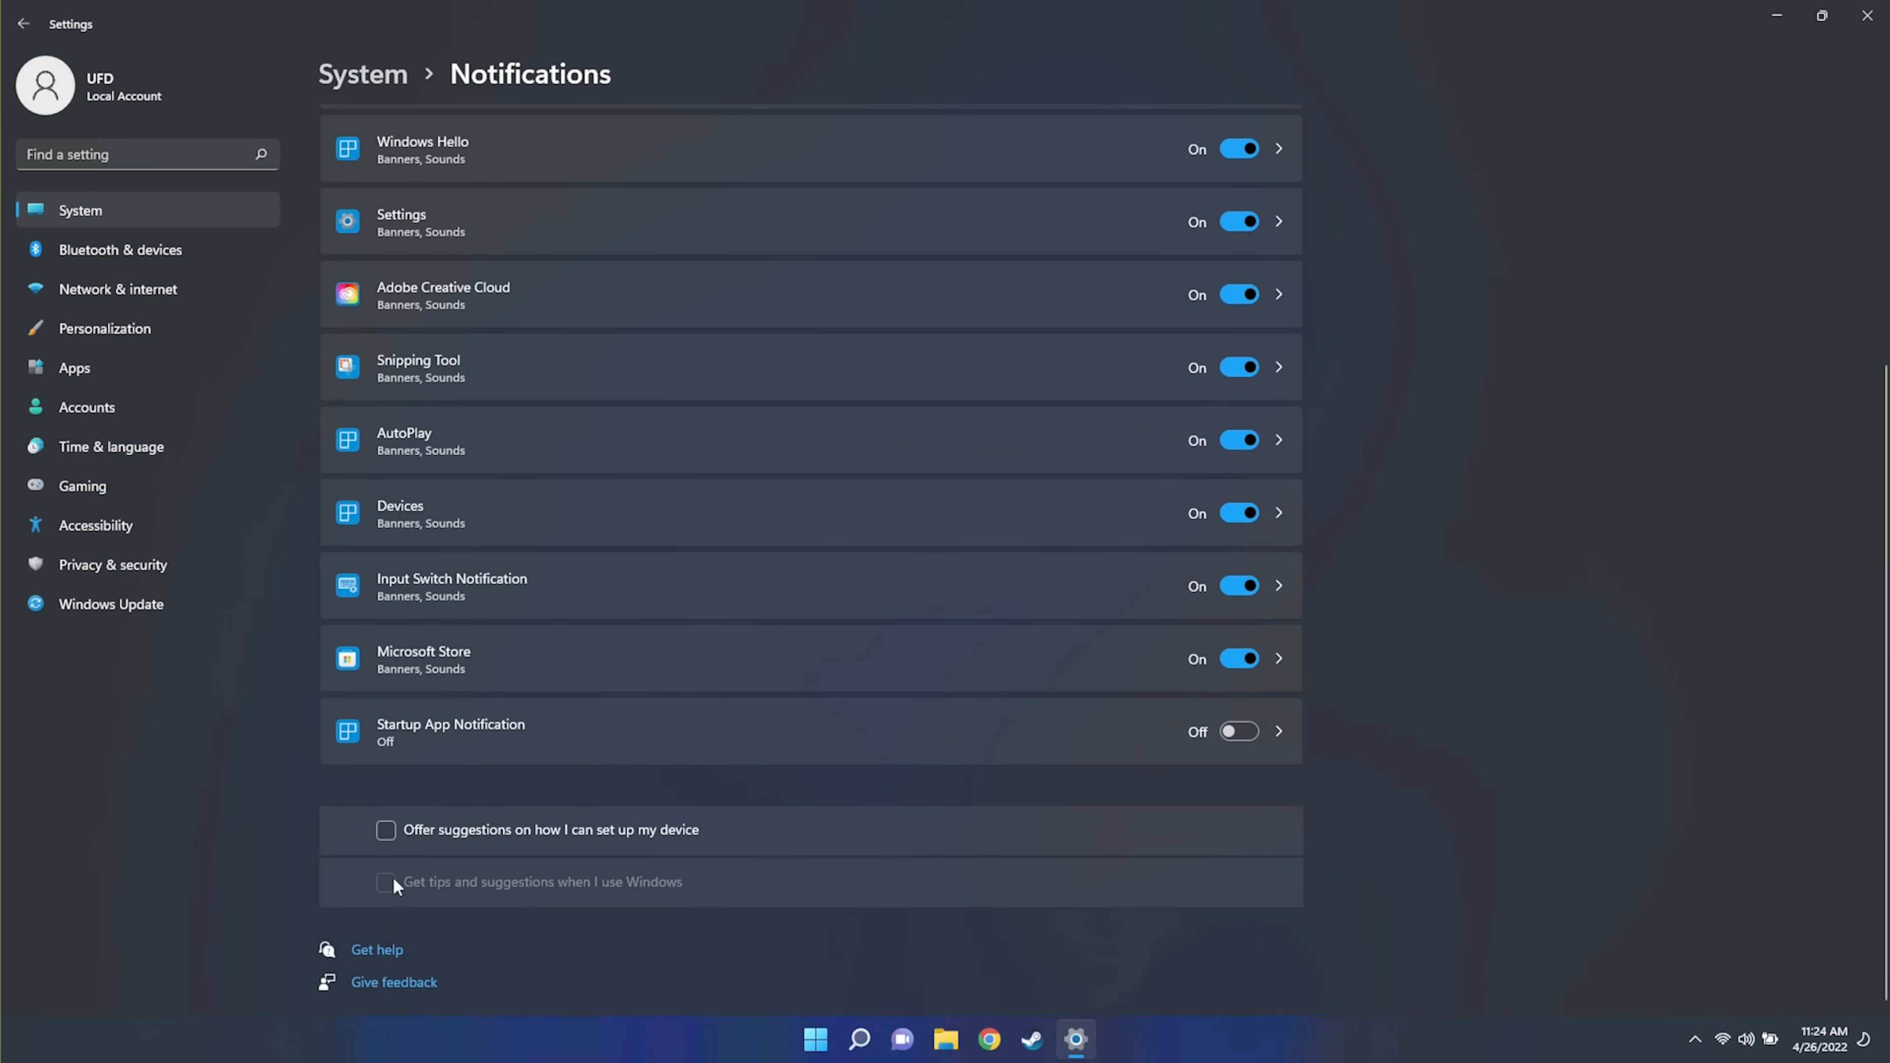
pyautogui.moveTo(259, 849)
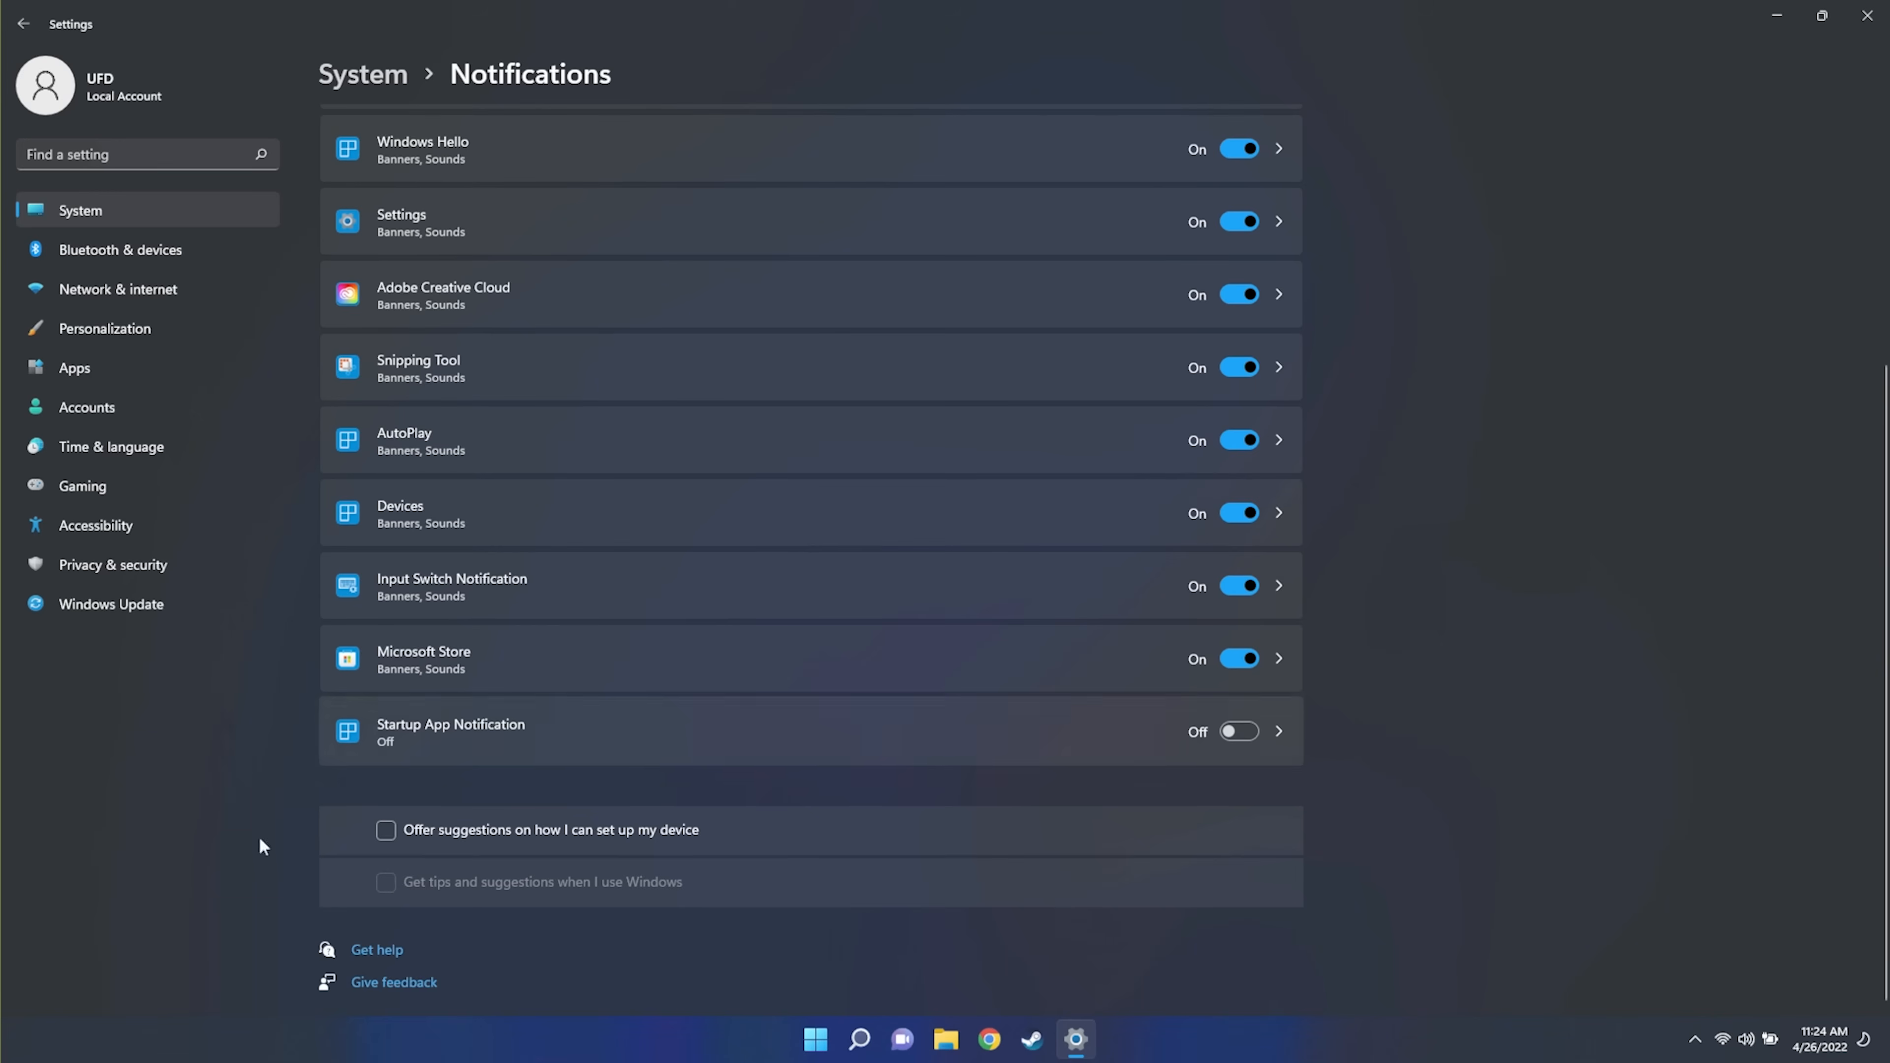
pyautogui.moveTo(1155, 868)
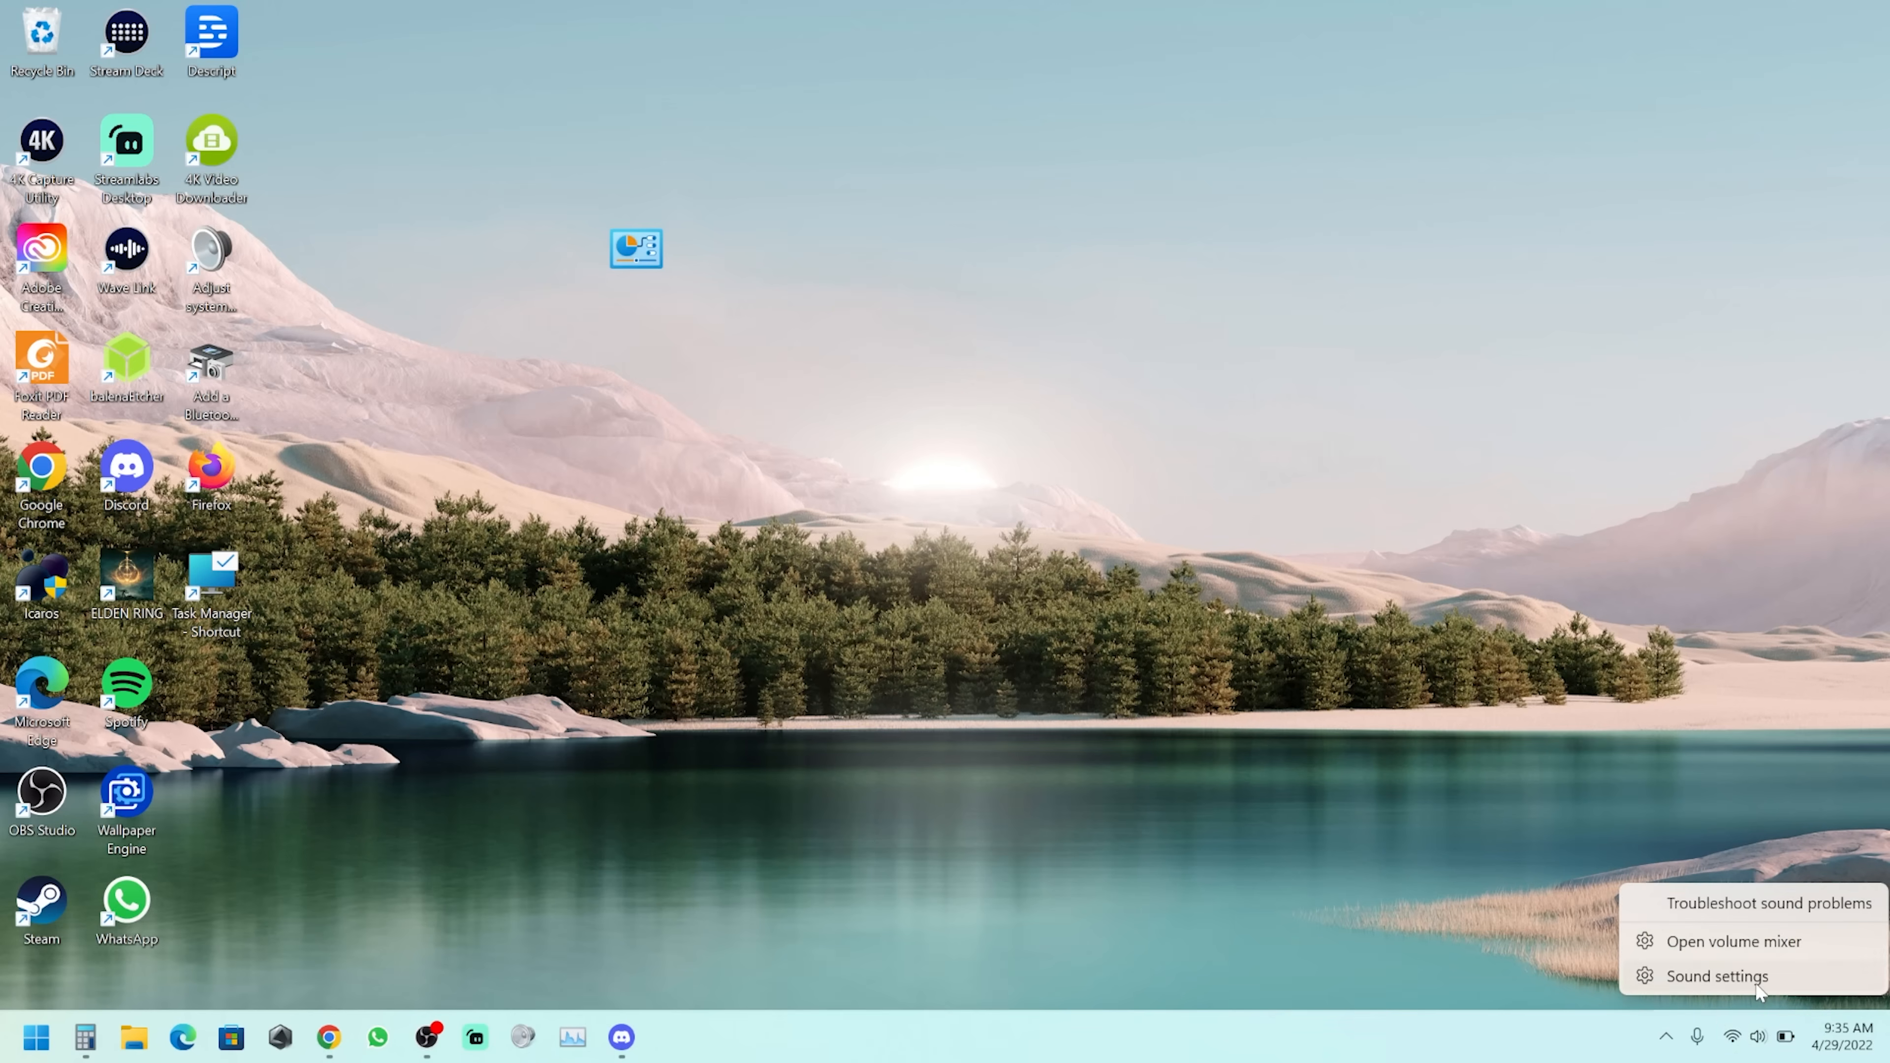
# Set the sound scheme to No Sounds in the classic Sound dialog's Sounds tab
pyautogui.click(1714, 977)
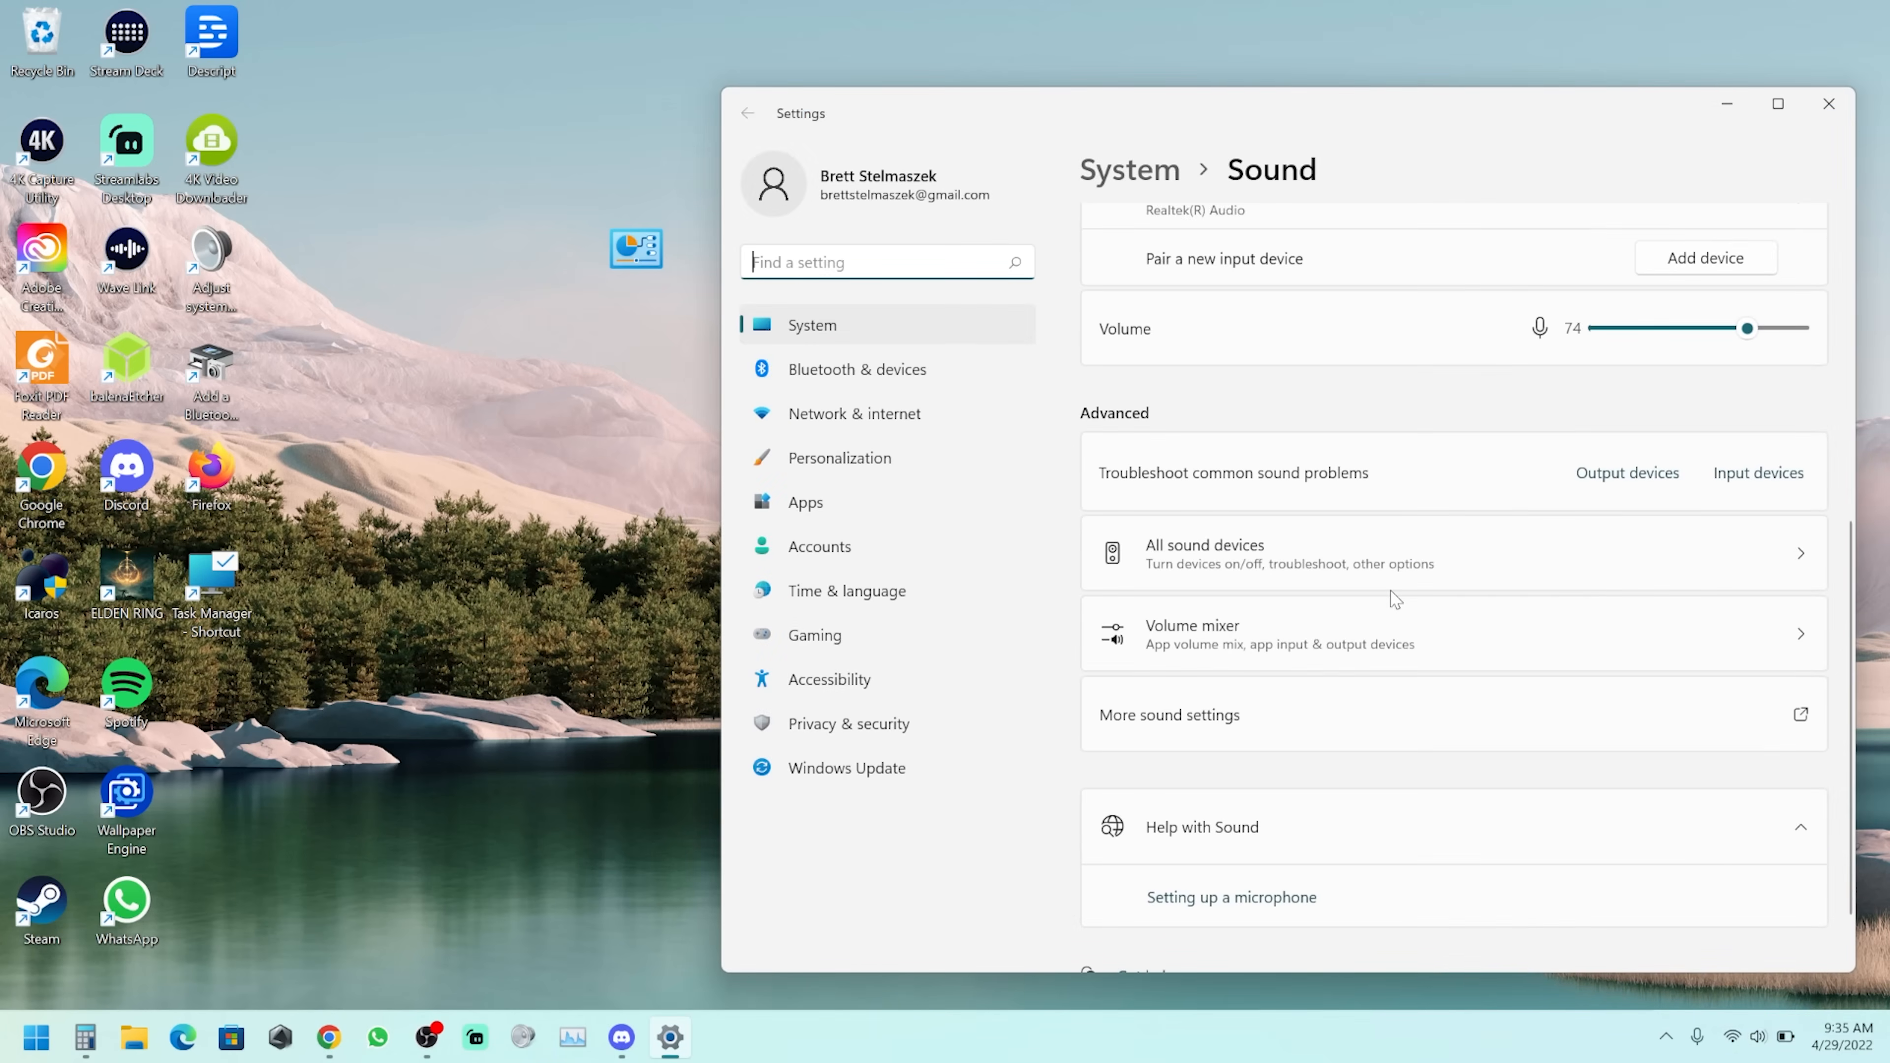
pyautogui.click(1186, 715)
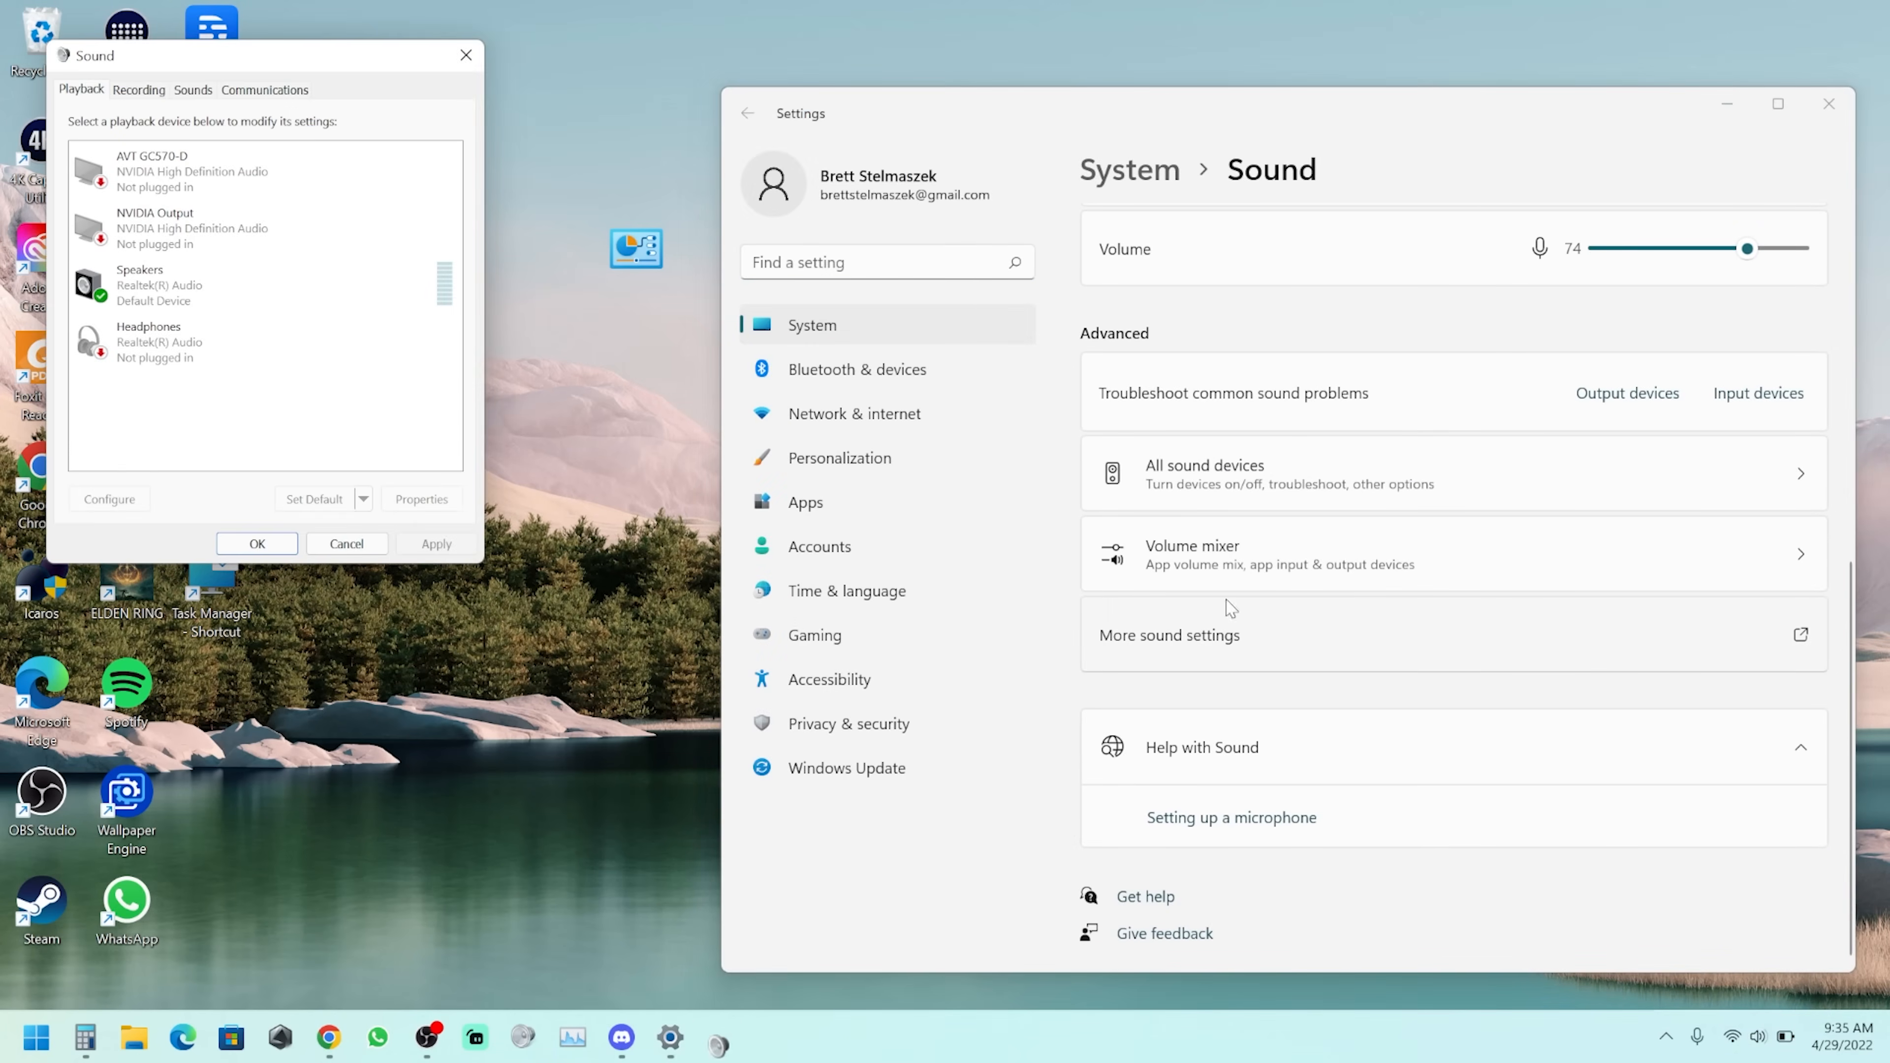
pyautogui.click(193, 90)
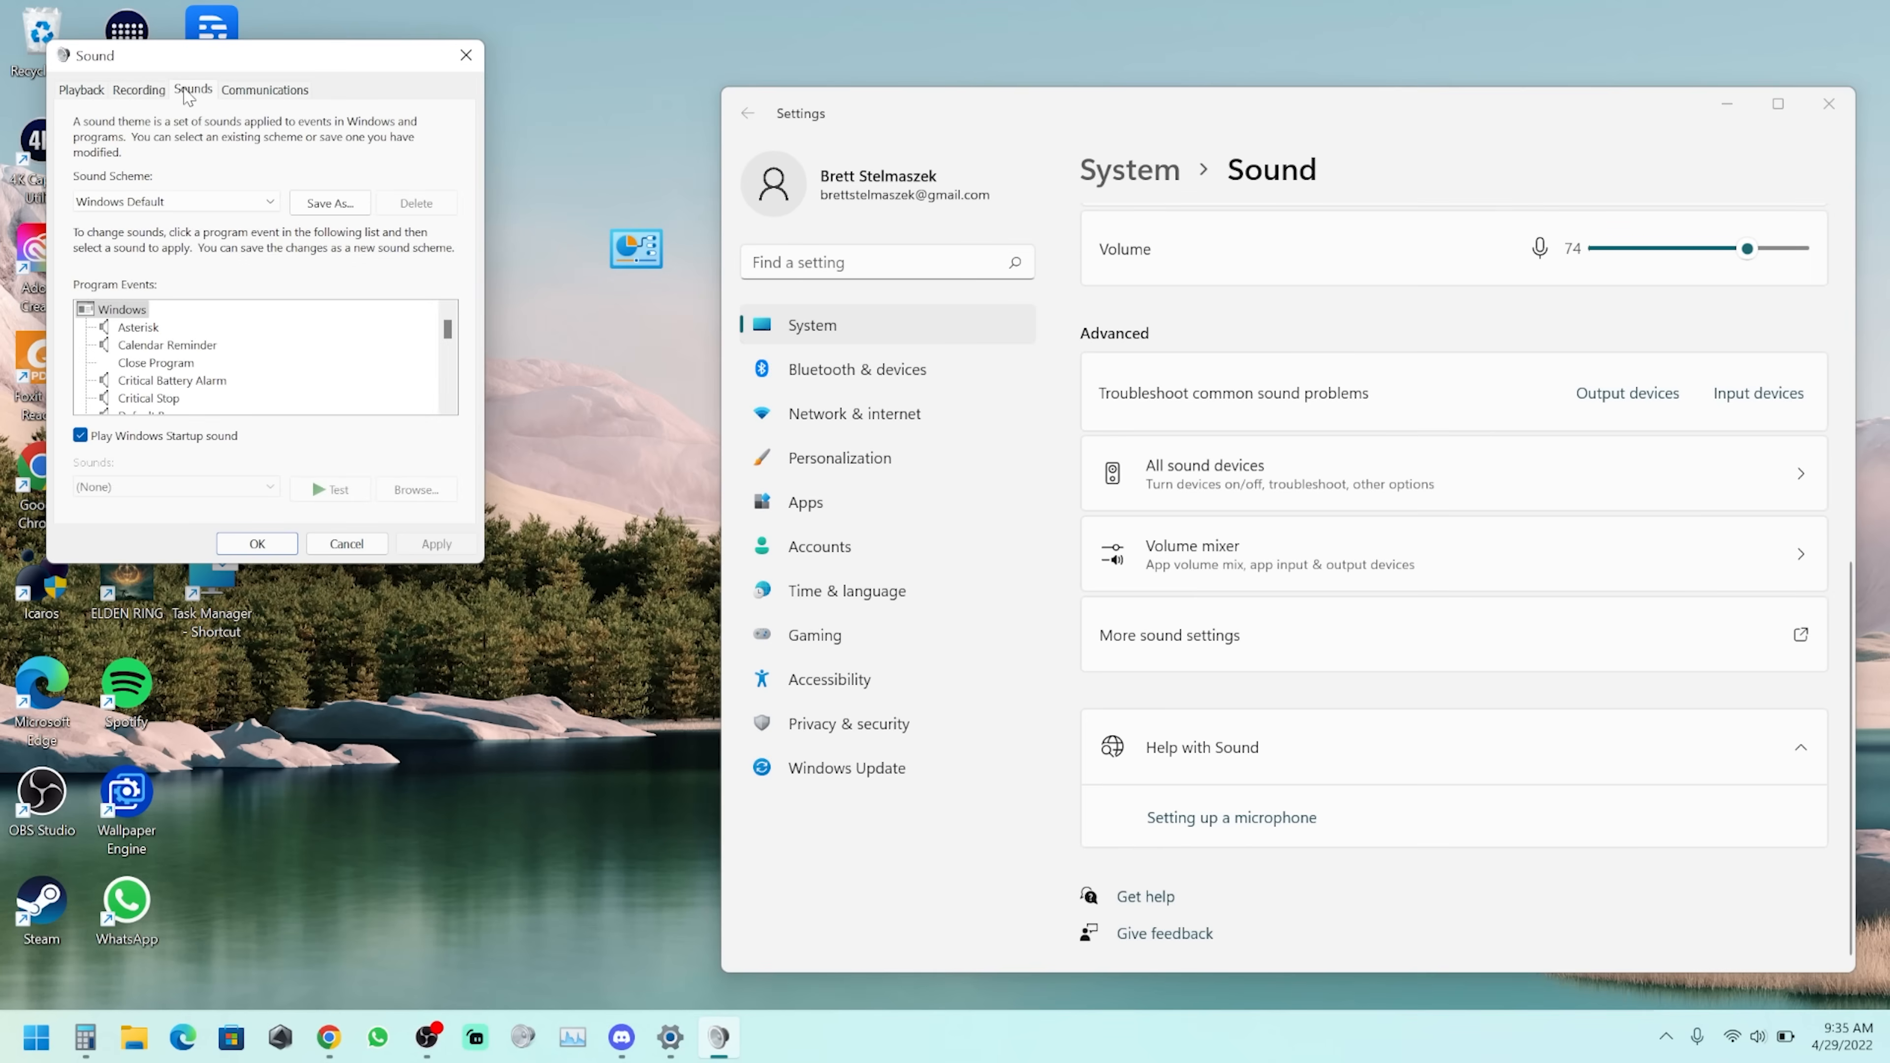
pyautogui.click(175, 202)
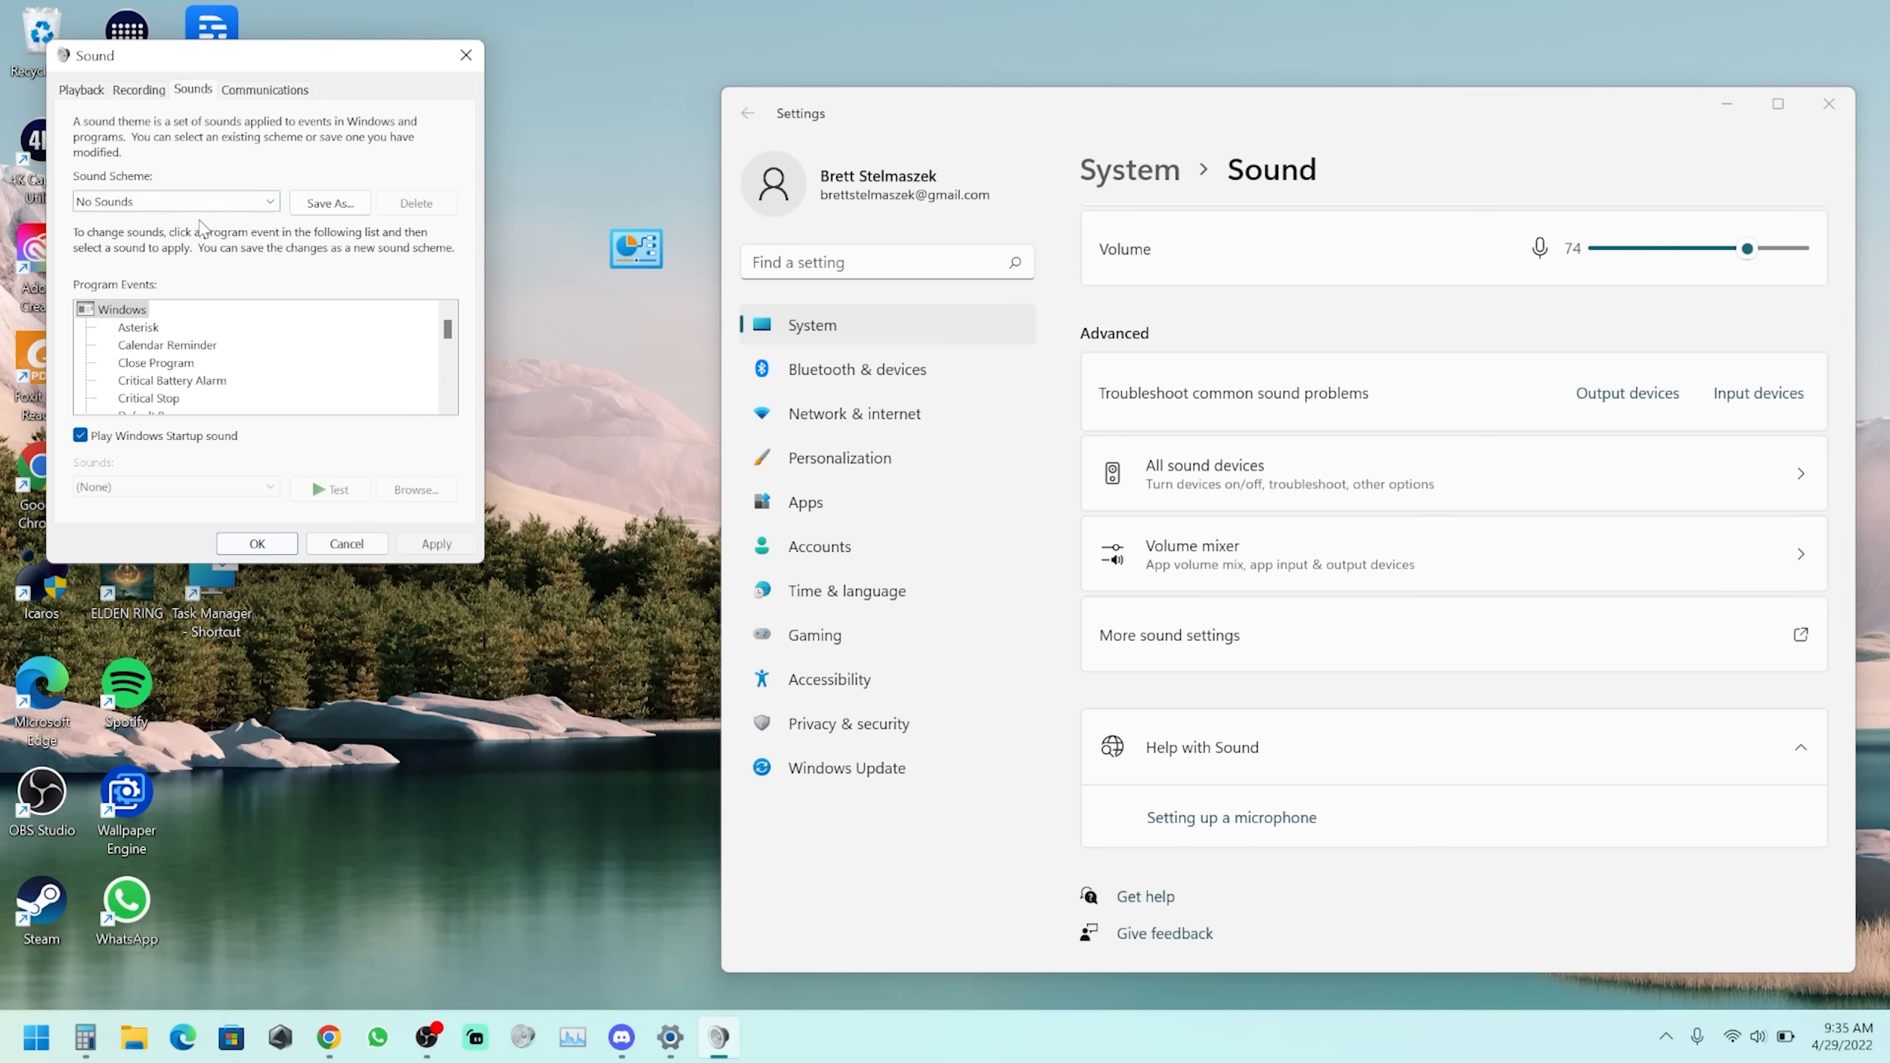